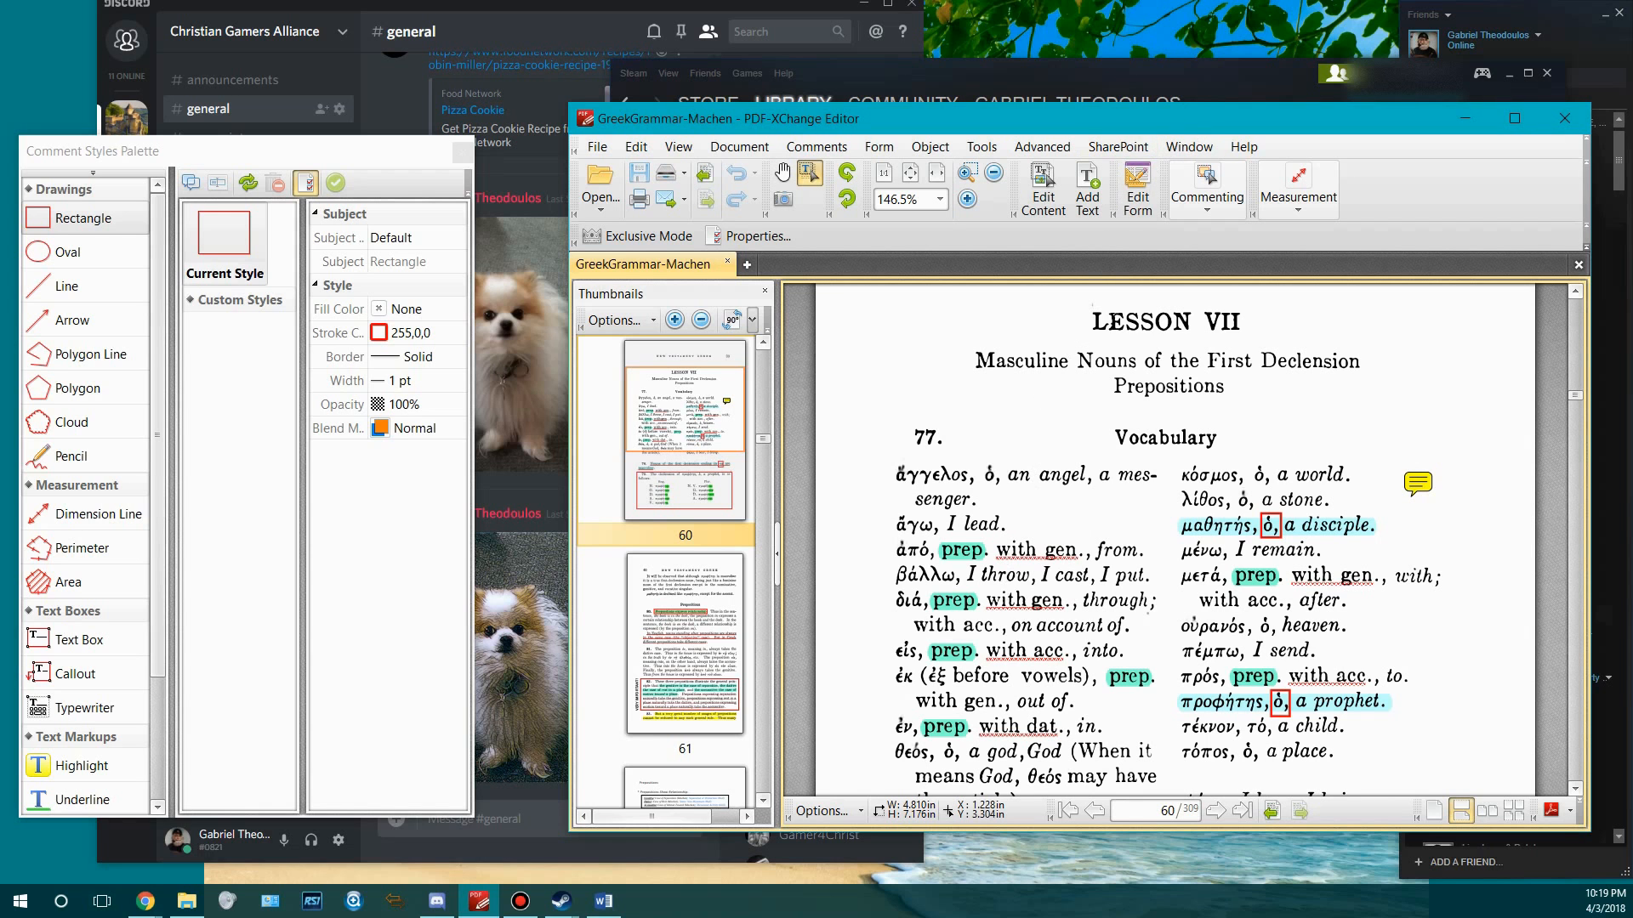
{"action": "mouse_move", "coordinate": [977, 614]}
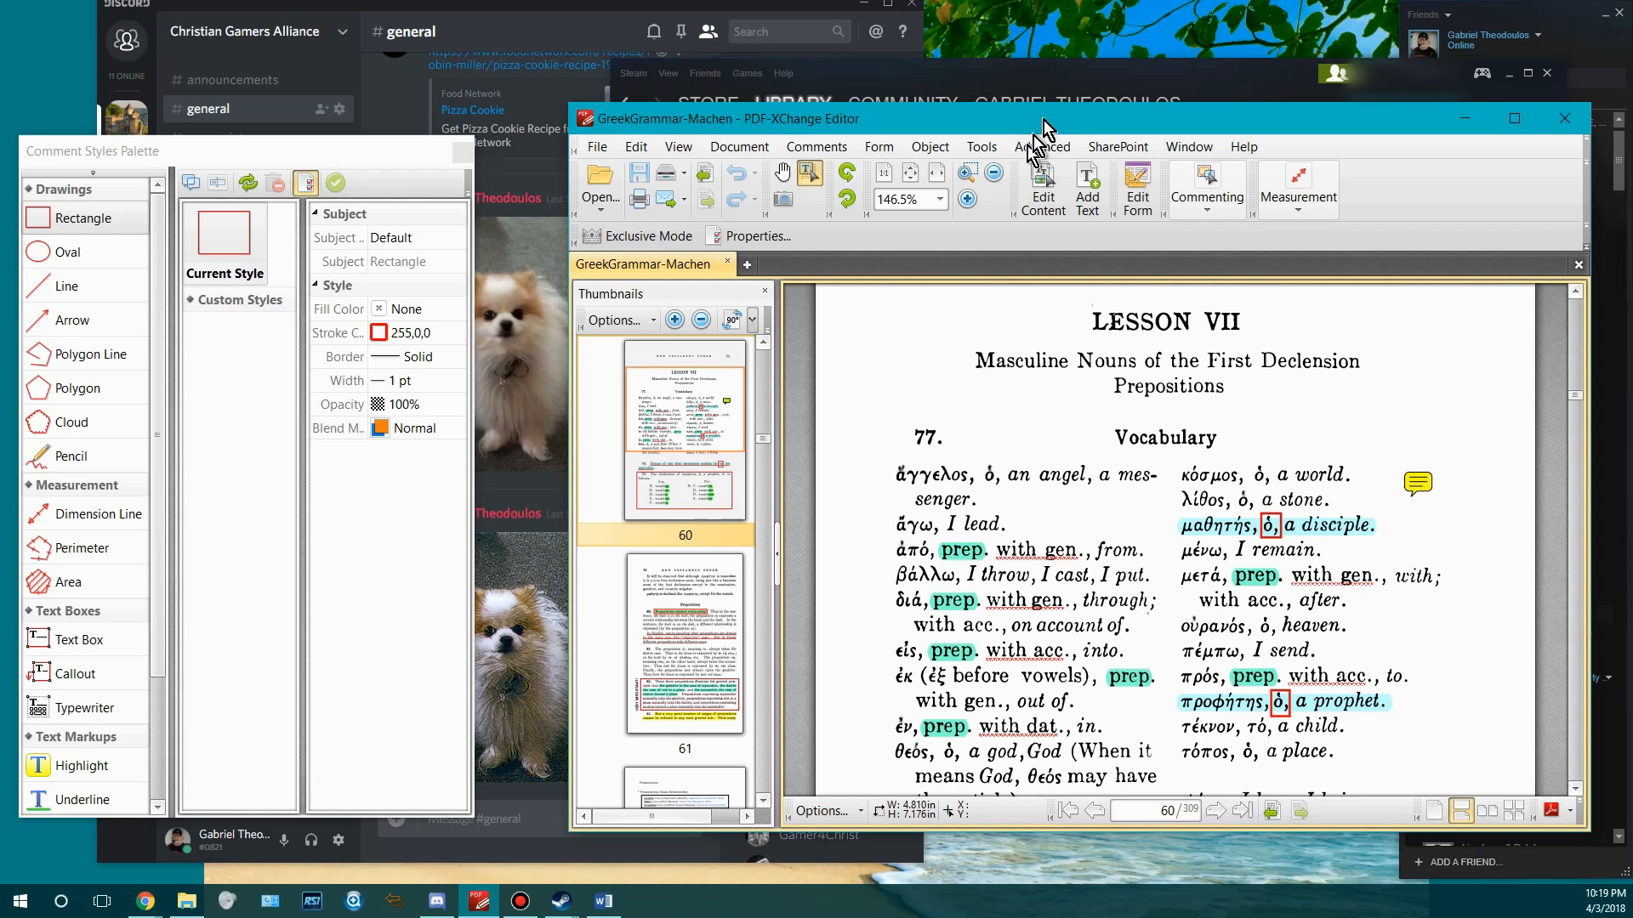
{"action": "mouse_move", "coordinate": [1054, 82]}
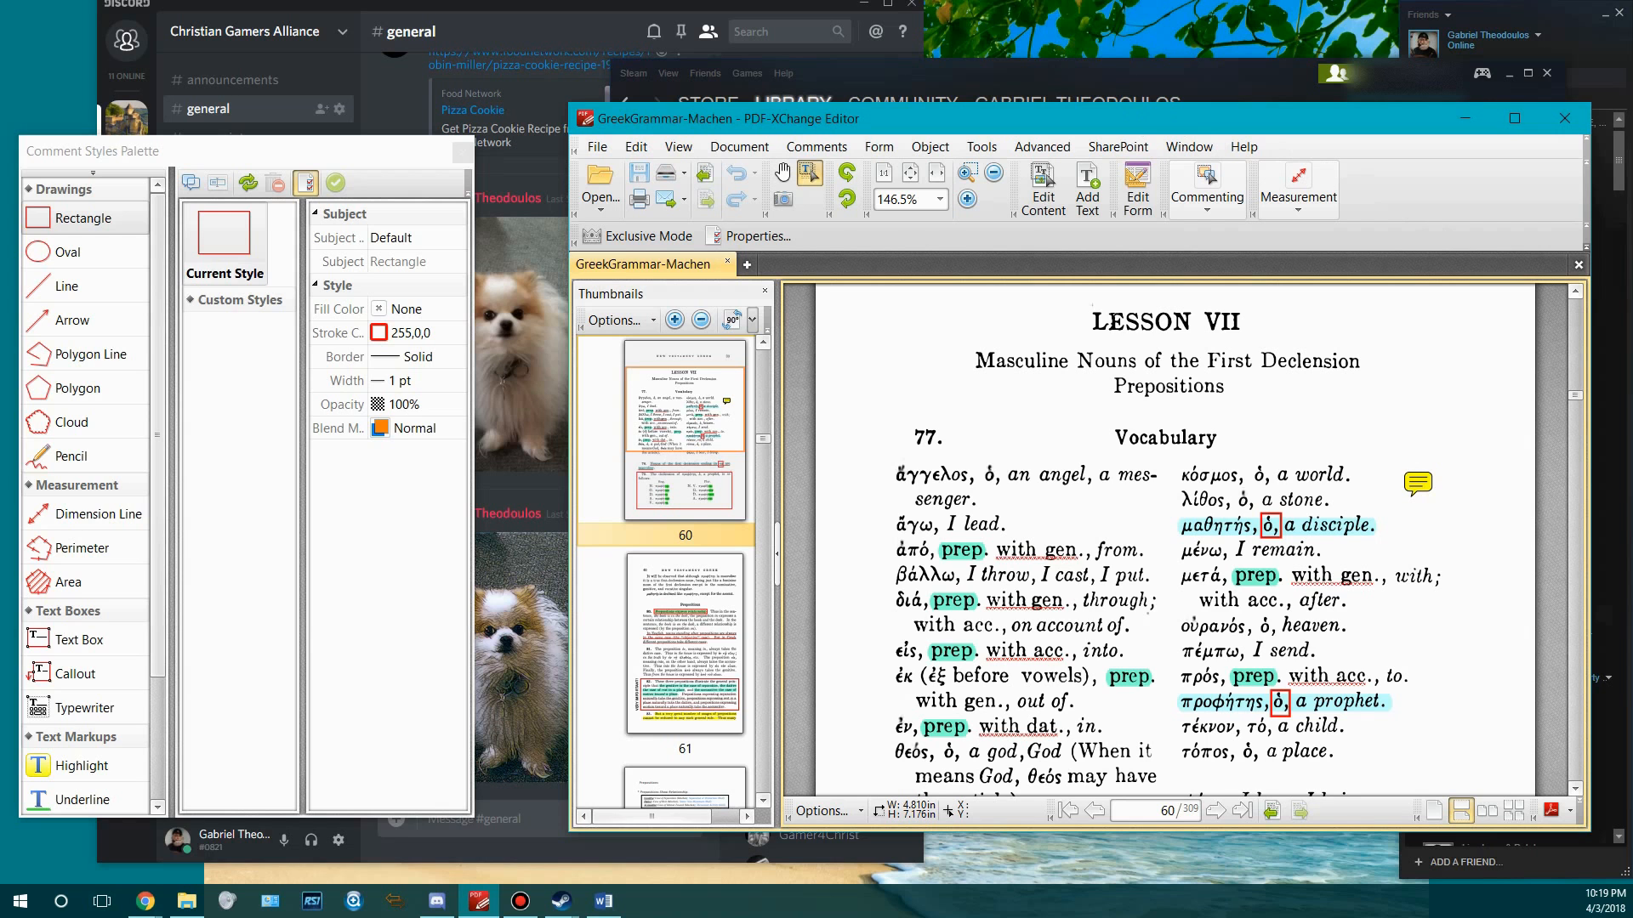
{"action": "mouse_move", "coordinate": [1468, 396]}
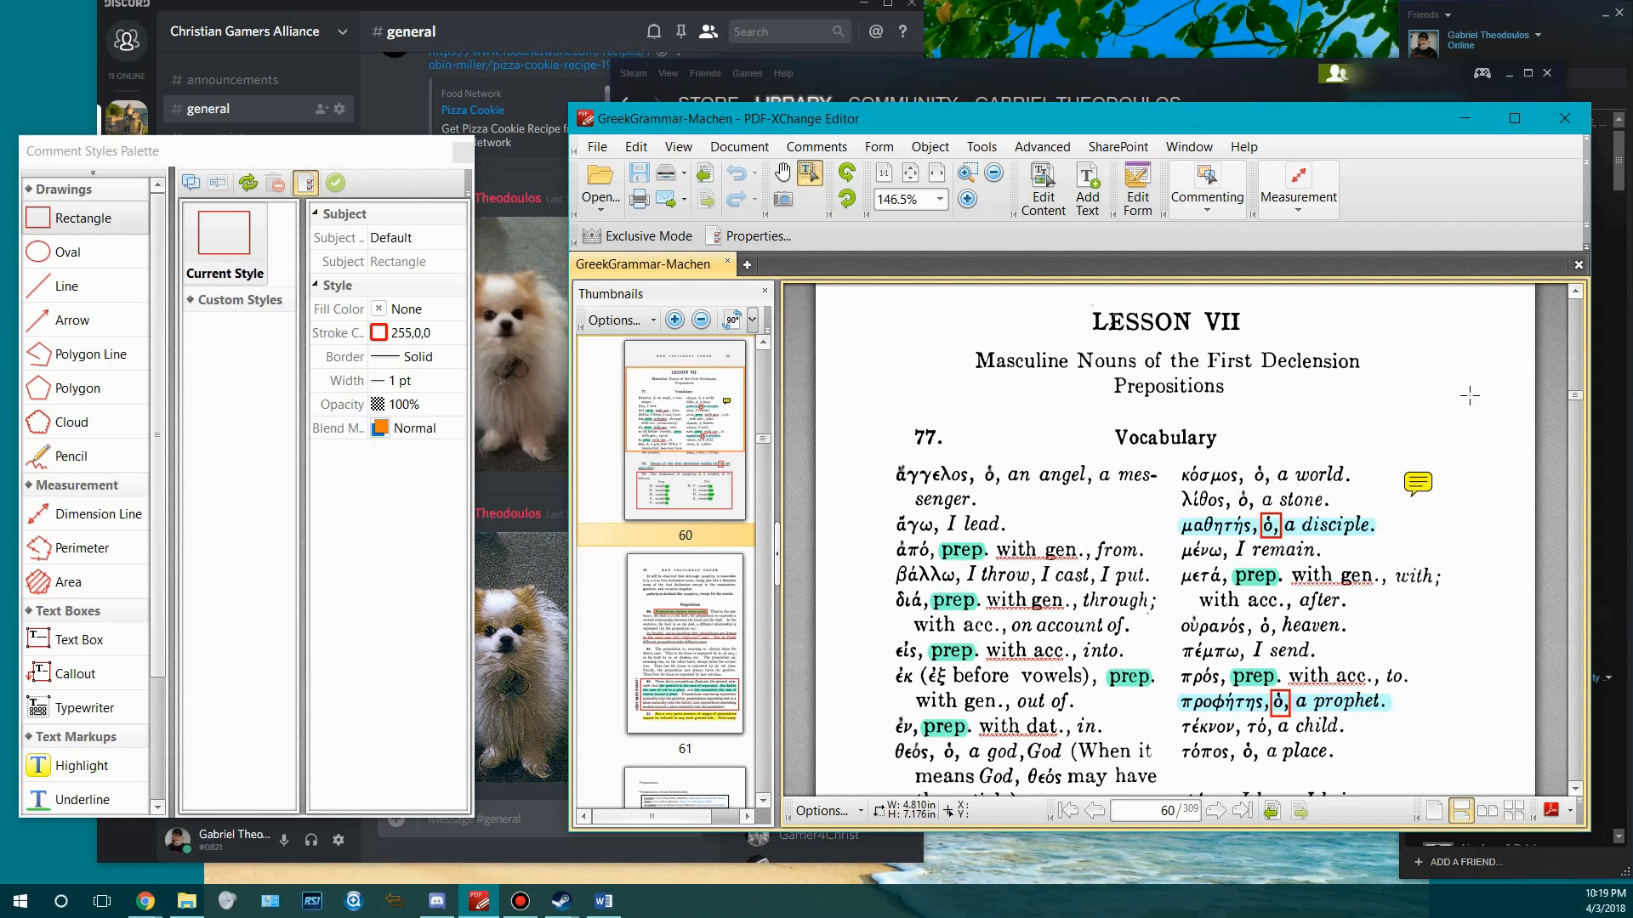
{"action": "mouse_move", "coordinate": [1059, 132]}
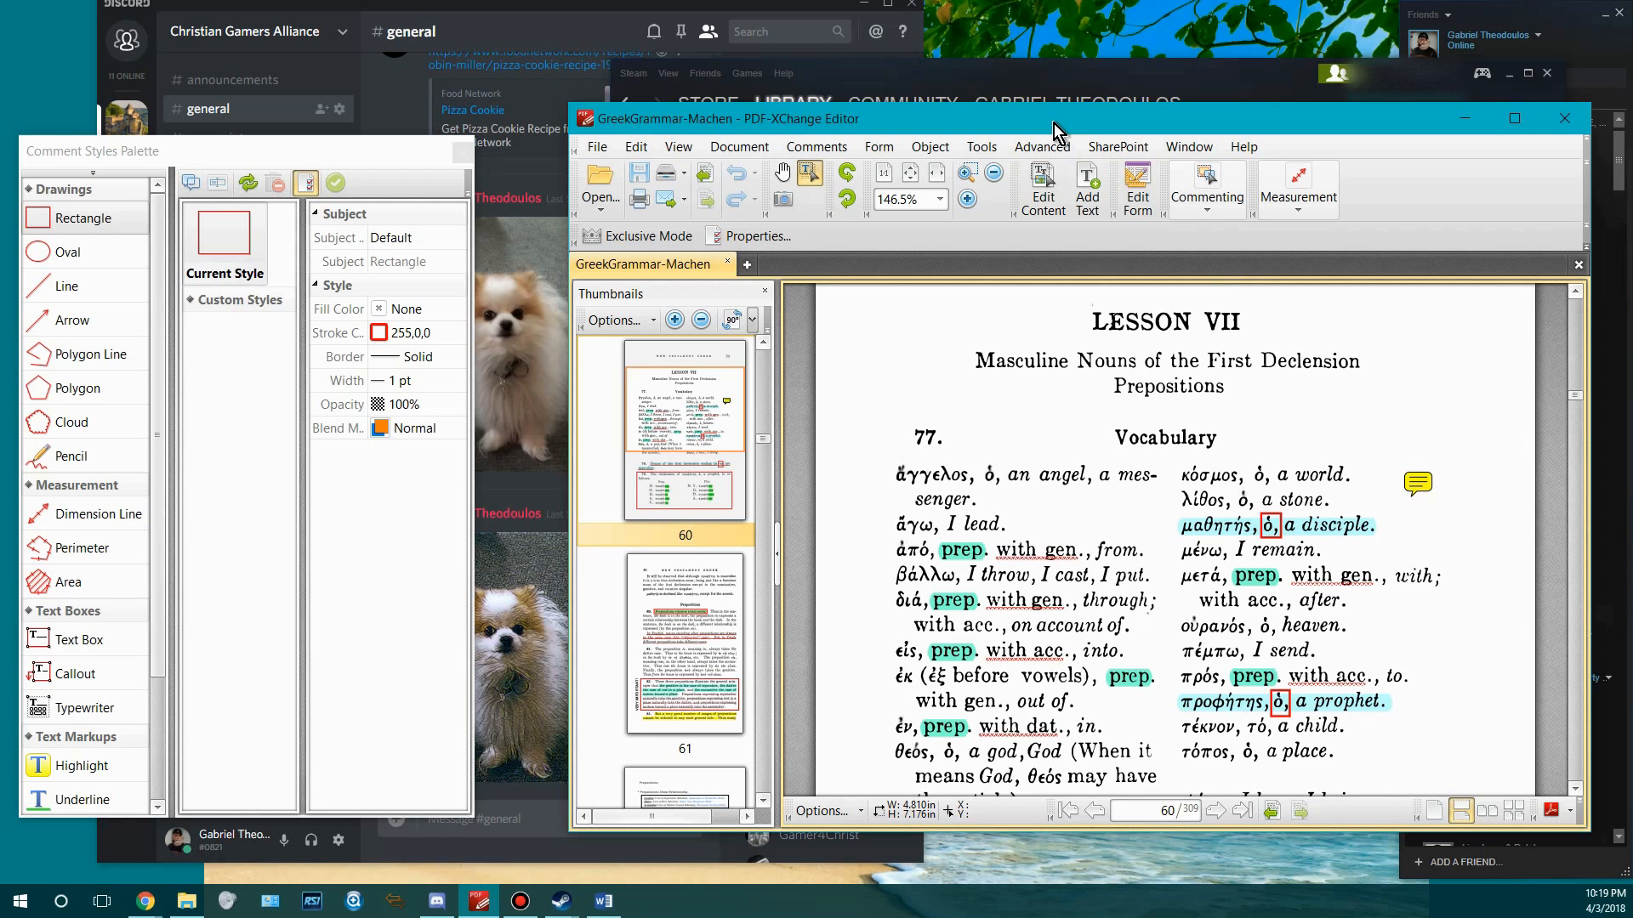
{"action": "mouse_move", "coordinate": [1041, 570]}
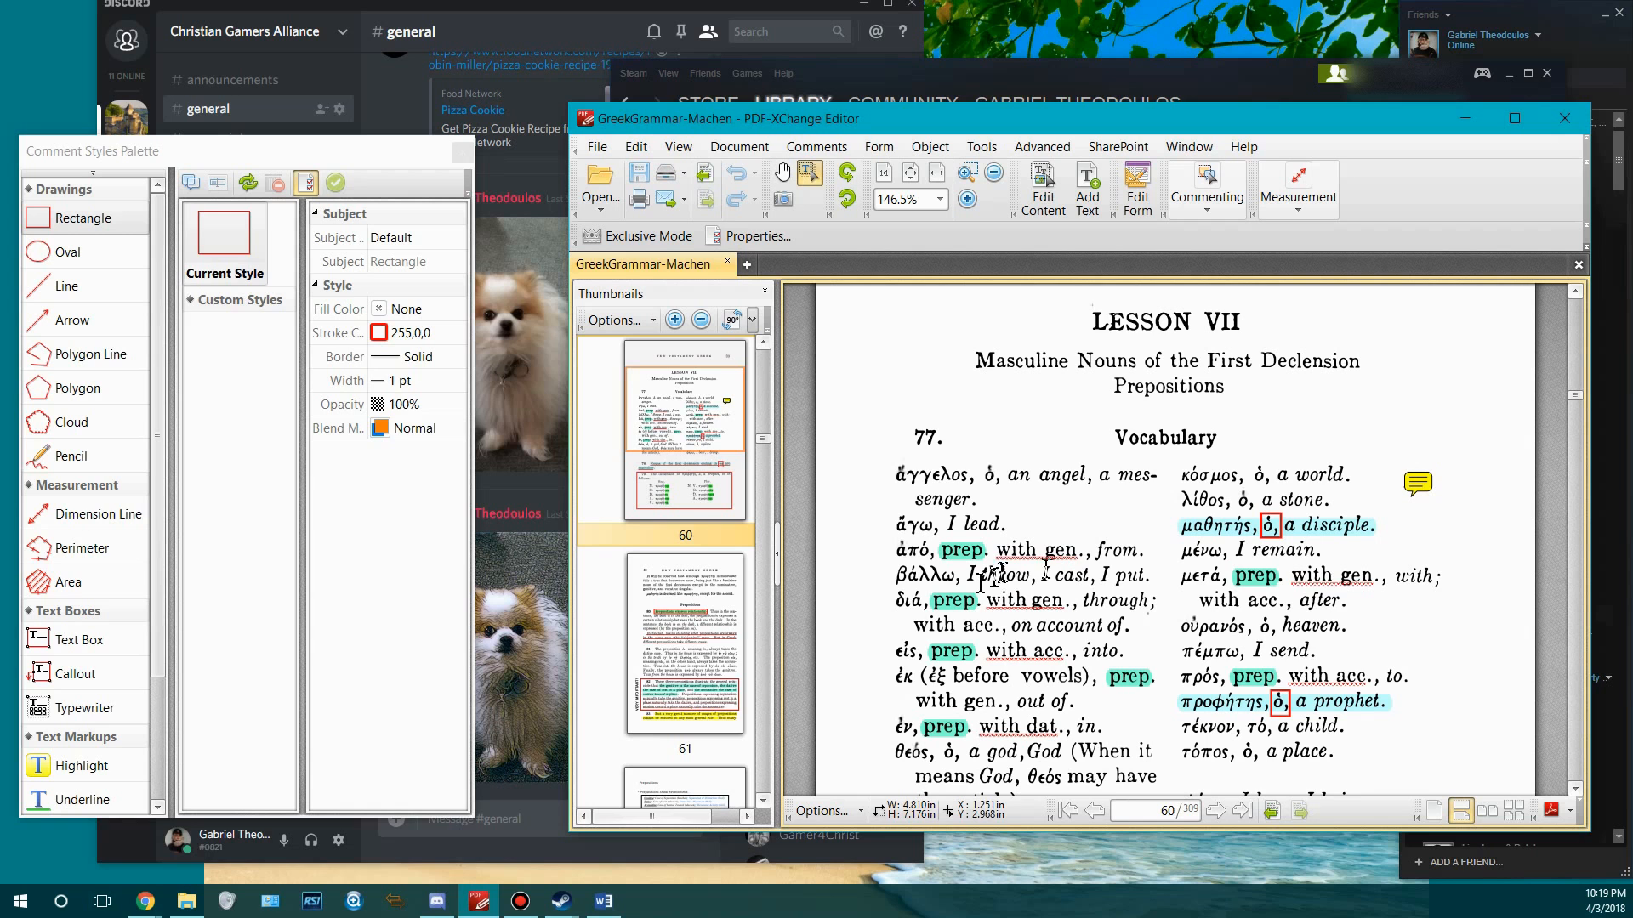
{"action": "mouse_move", "coordinate": [1003, 583]}
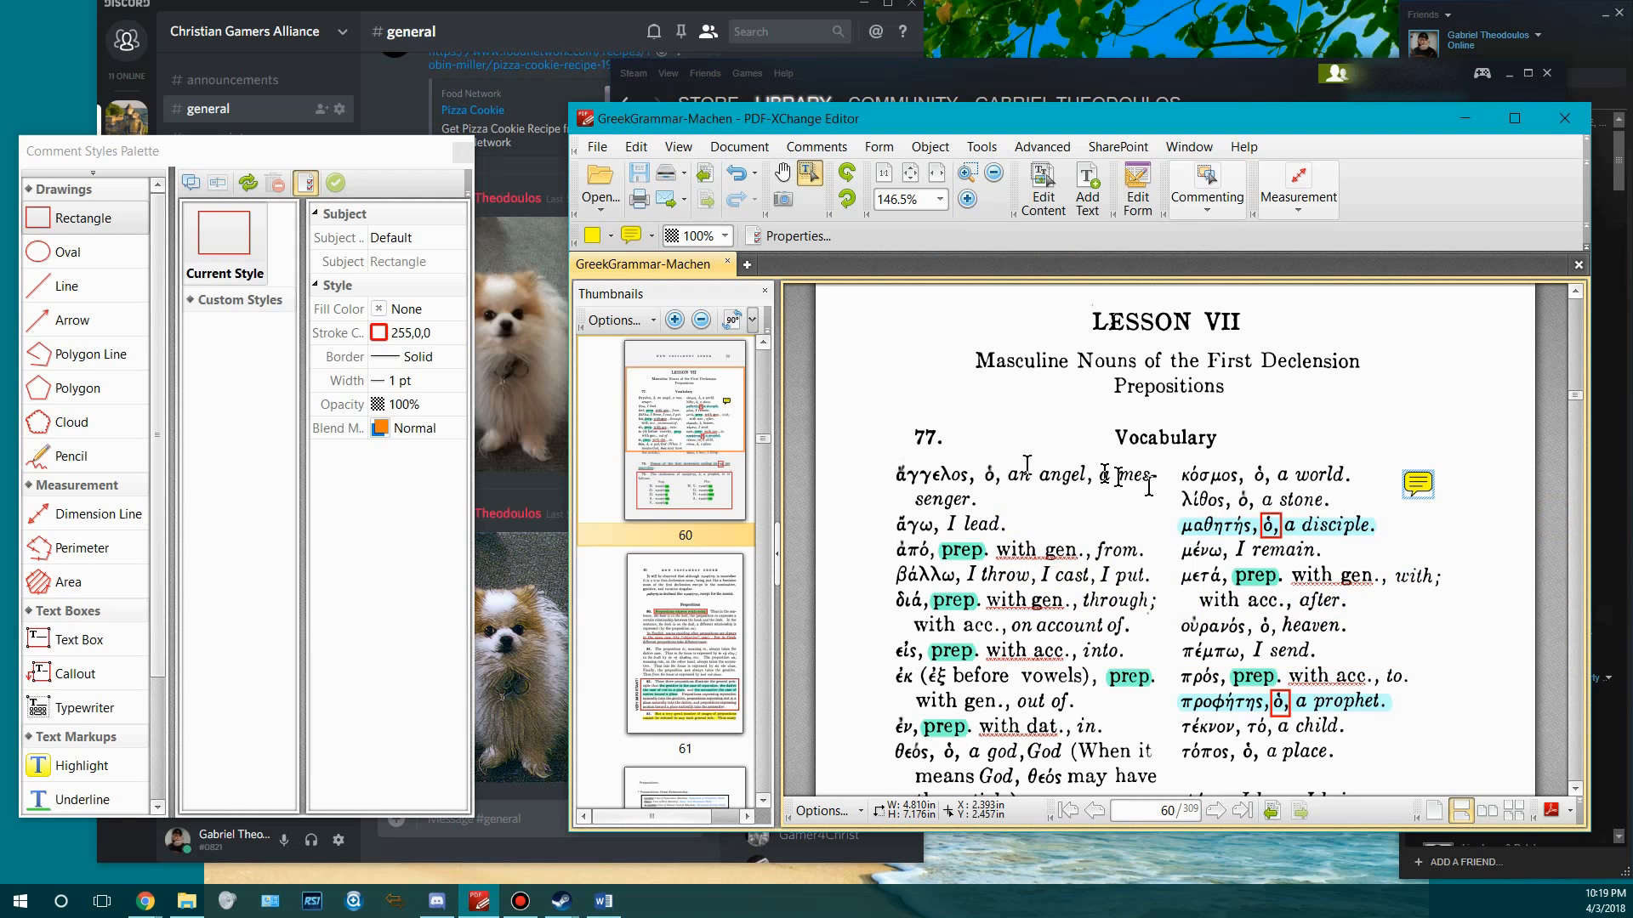
{"action": "mouse_move", "coordinate": [1021, 464]}
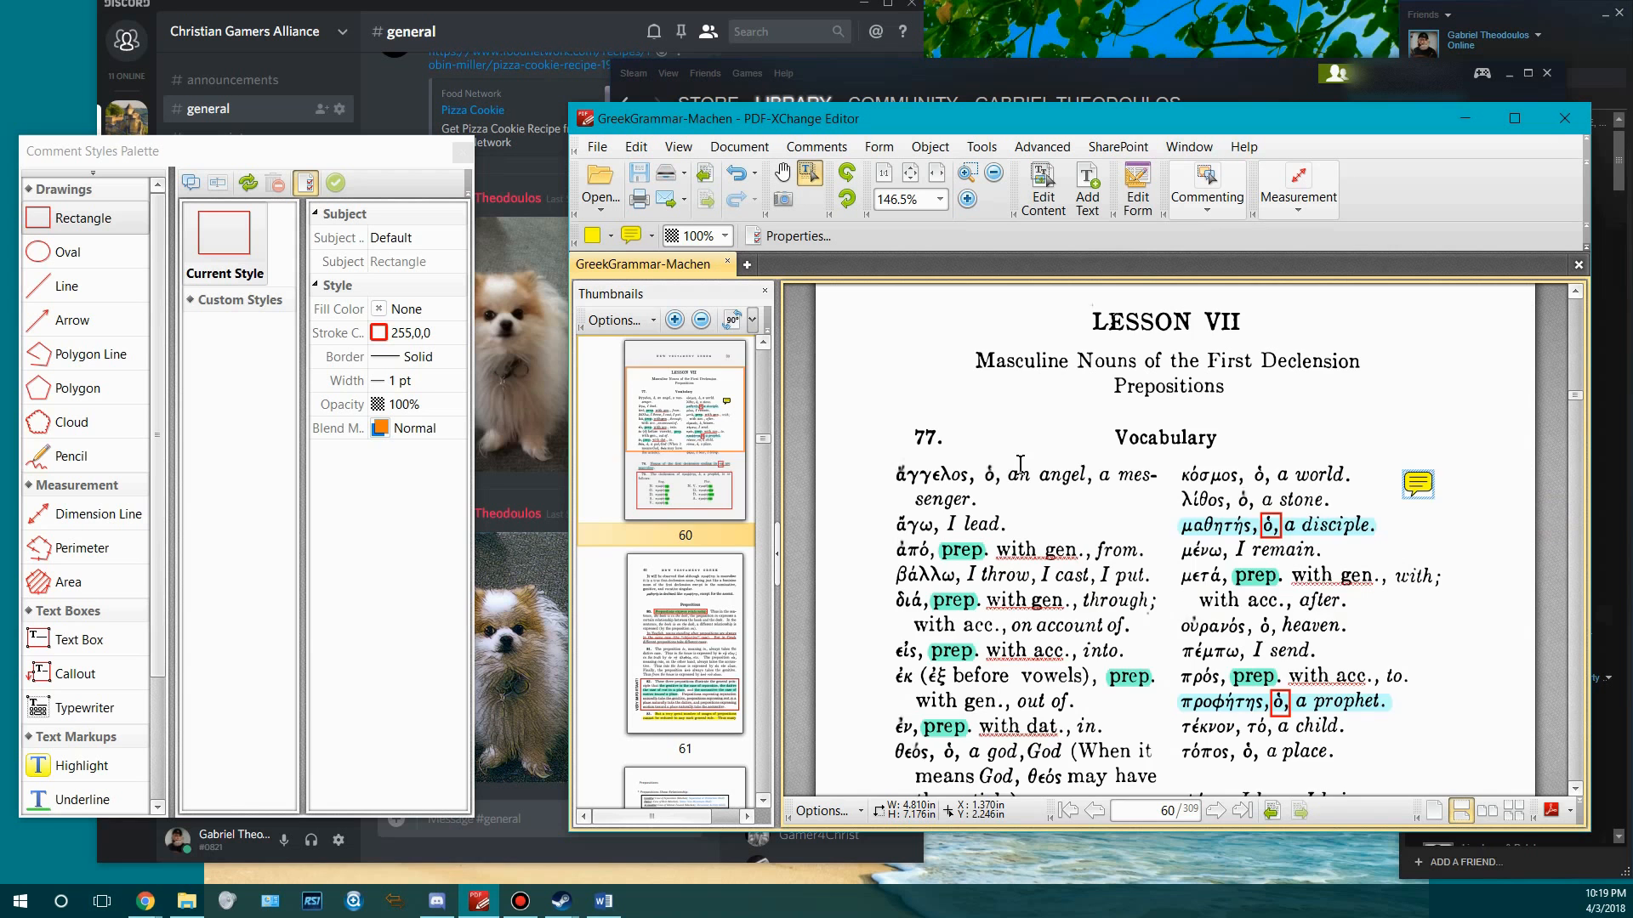
{"action": "scroll", "scroll_direction": "down", "scroll_amount": 3}
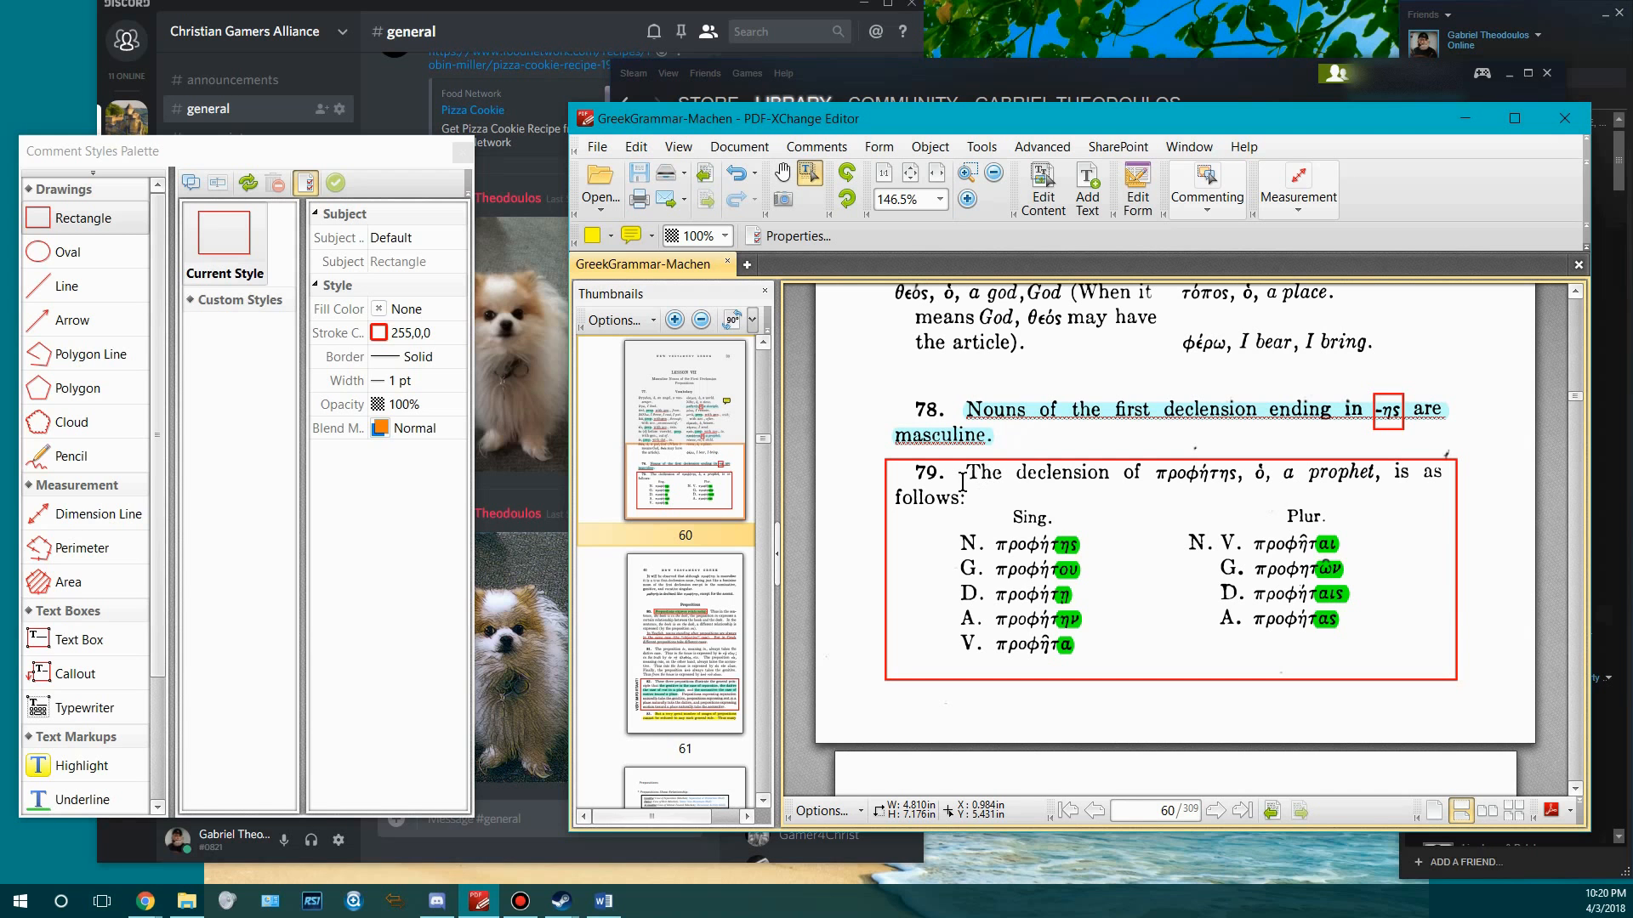
{"action": "mouse_move", "coordinate": [962, 481]}
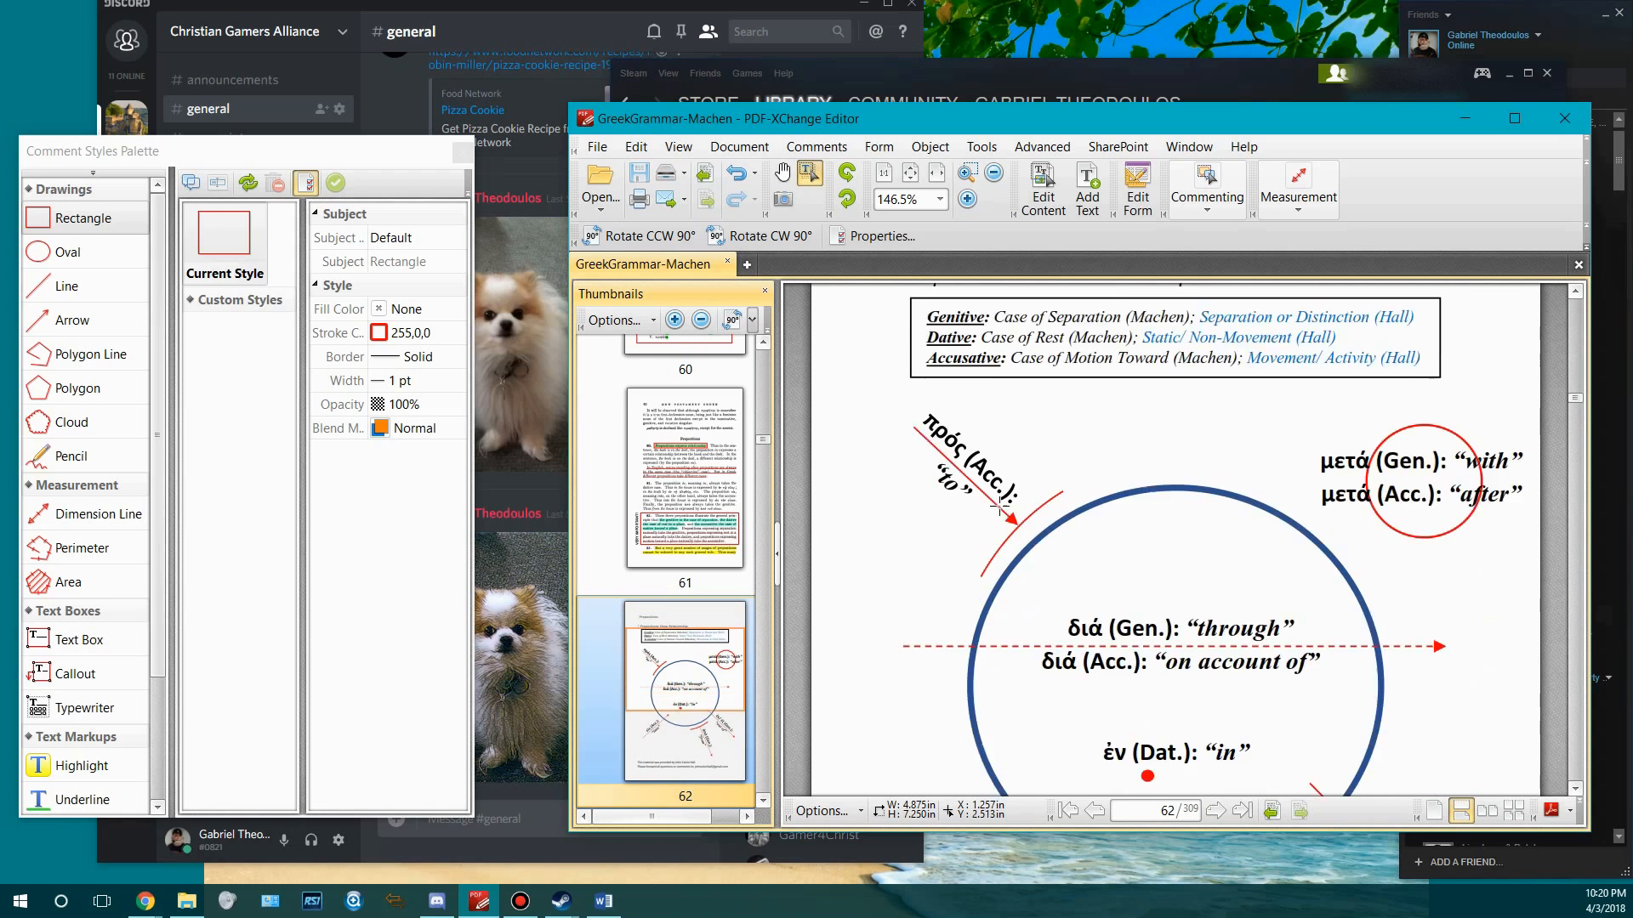
{"action": "scroll", "scroll_direction": "down", "scroll_amount": 3}
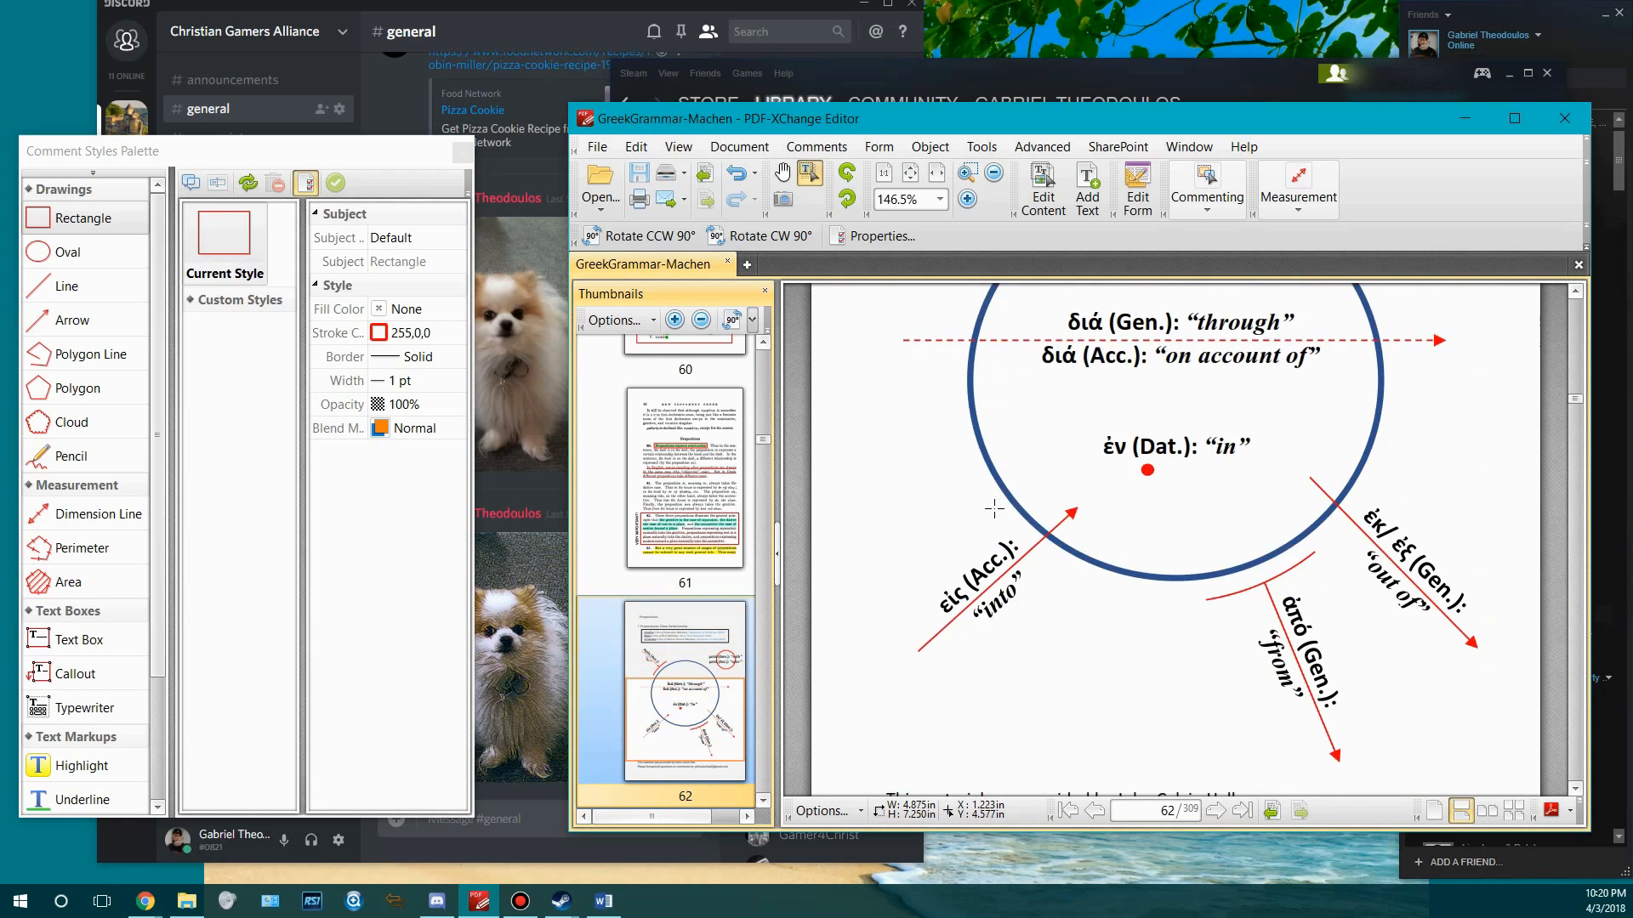
{"action": "scroll", "scroll_direction": "down", "scroll_amount": 3}
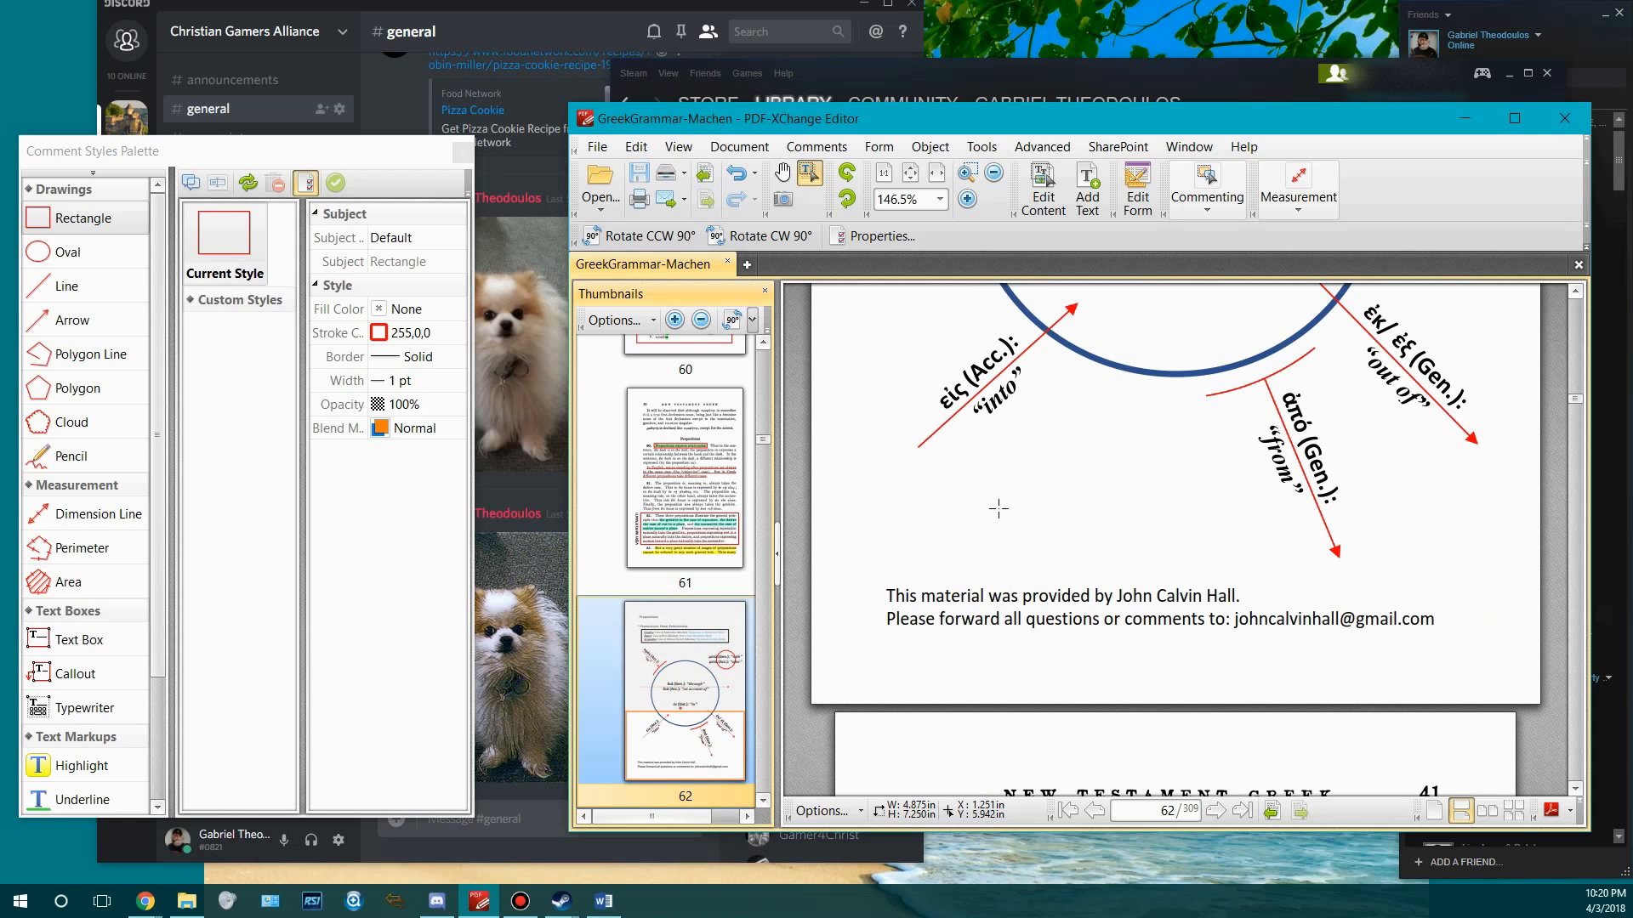
{"action": "scroll", "scroll_direction": "down", "scroll_amount": 3}
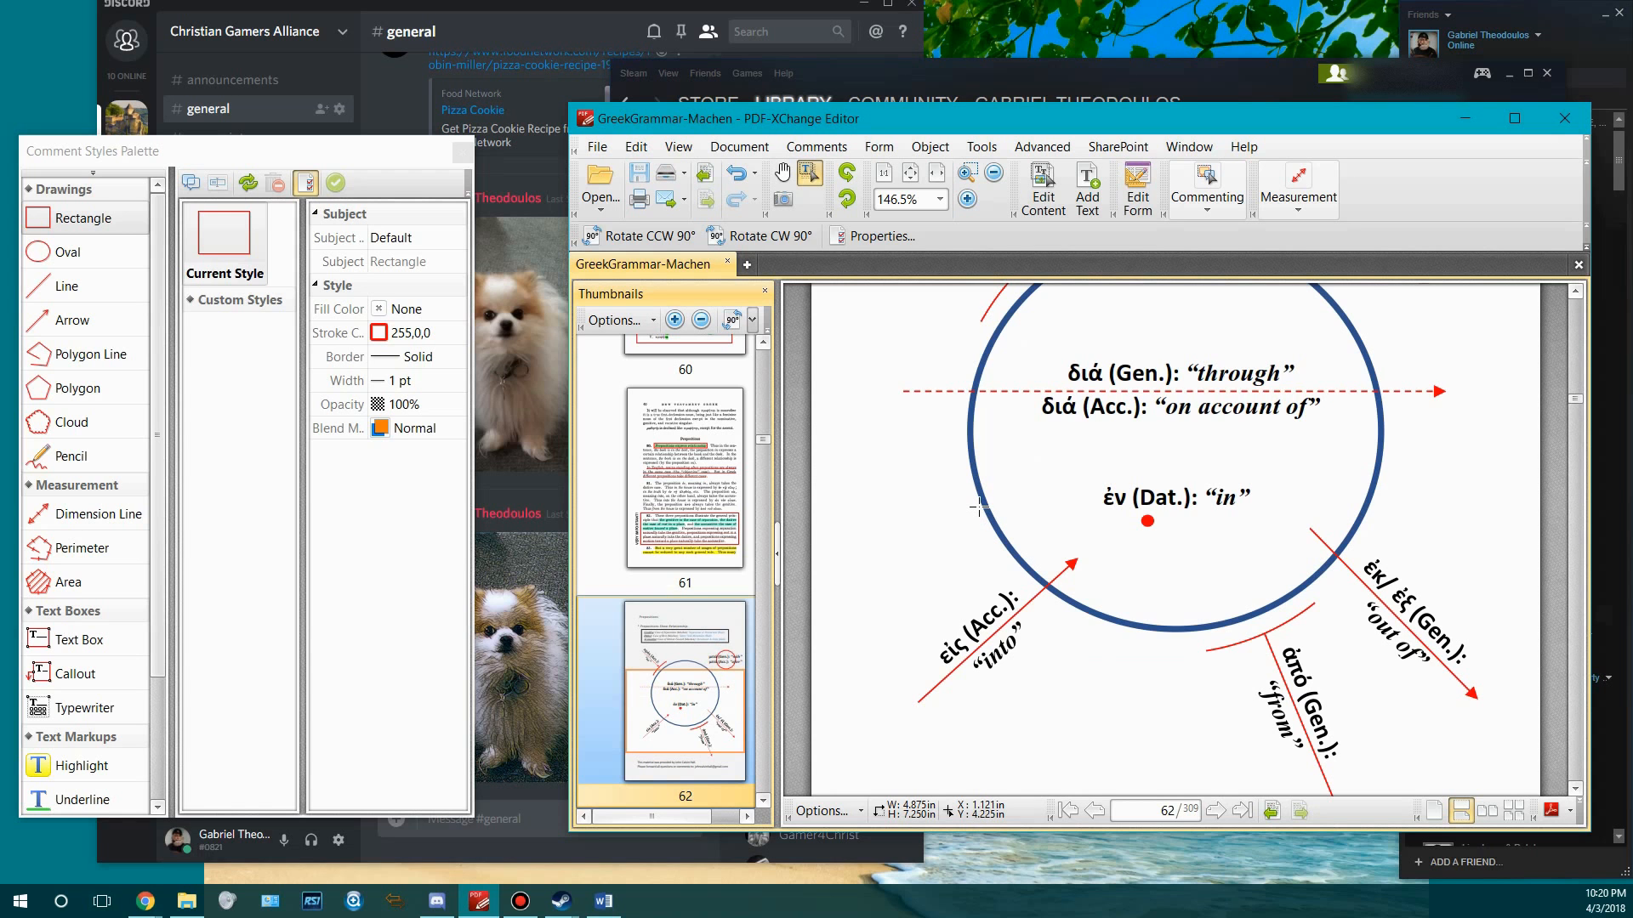
{"action": "mouse_move", "coordinate": [1059, 539]}
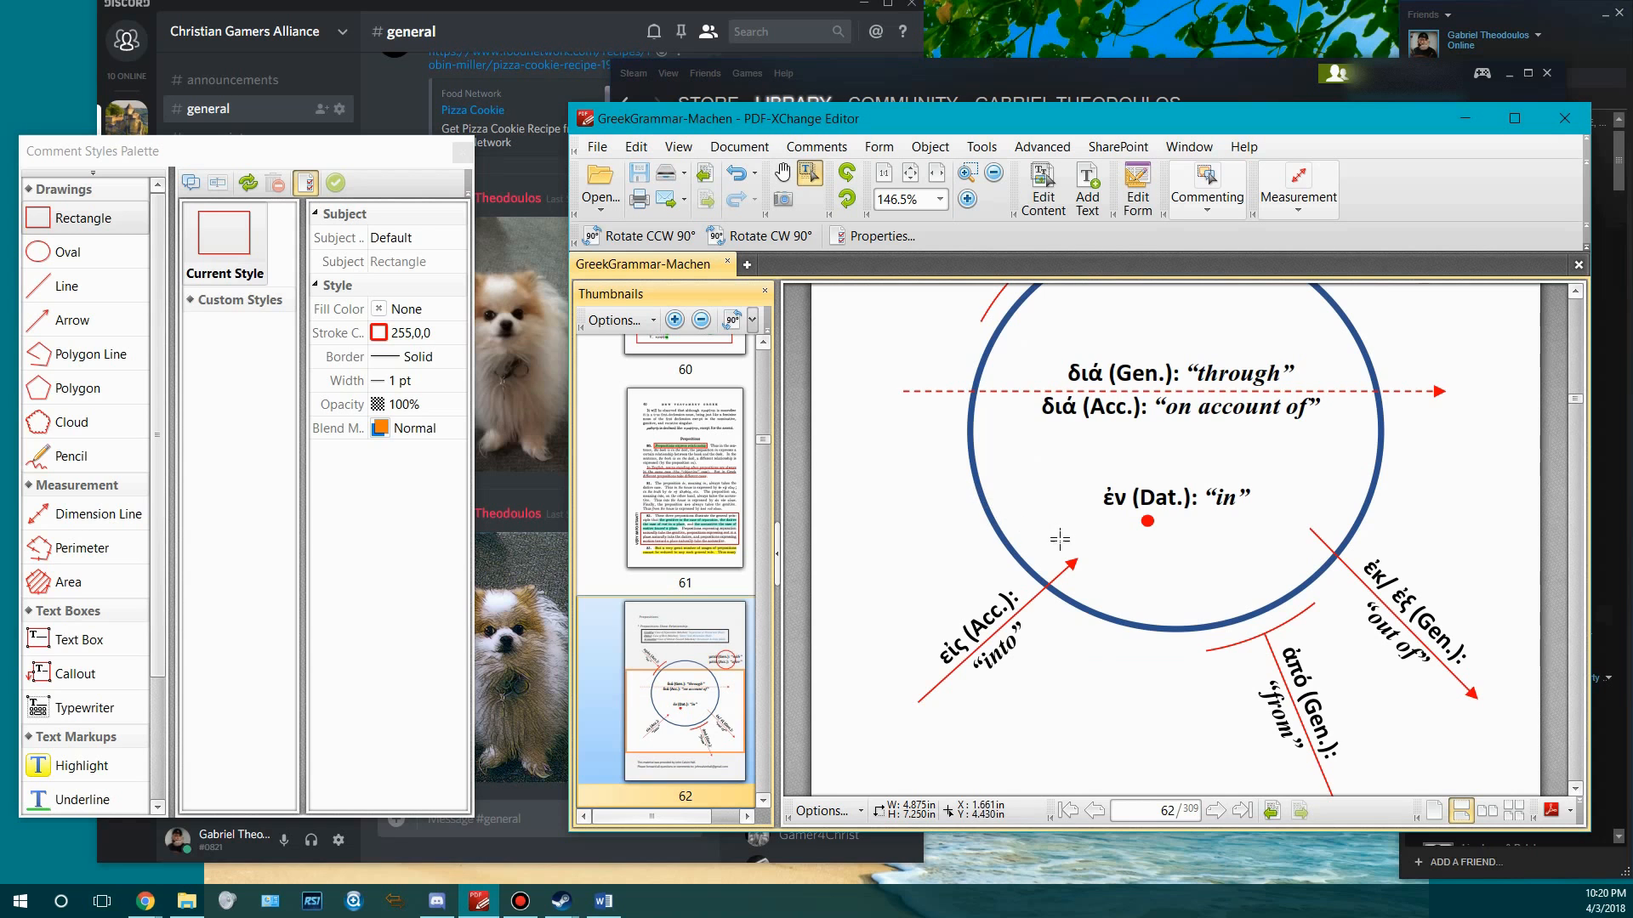
{"action": "mouse_move", "coordinate": [868, 570]}
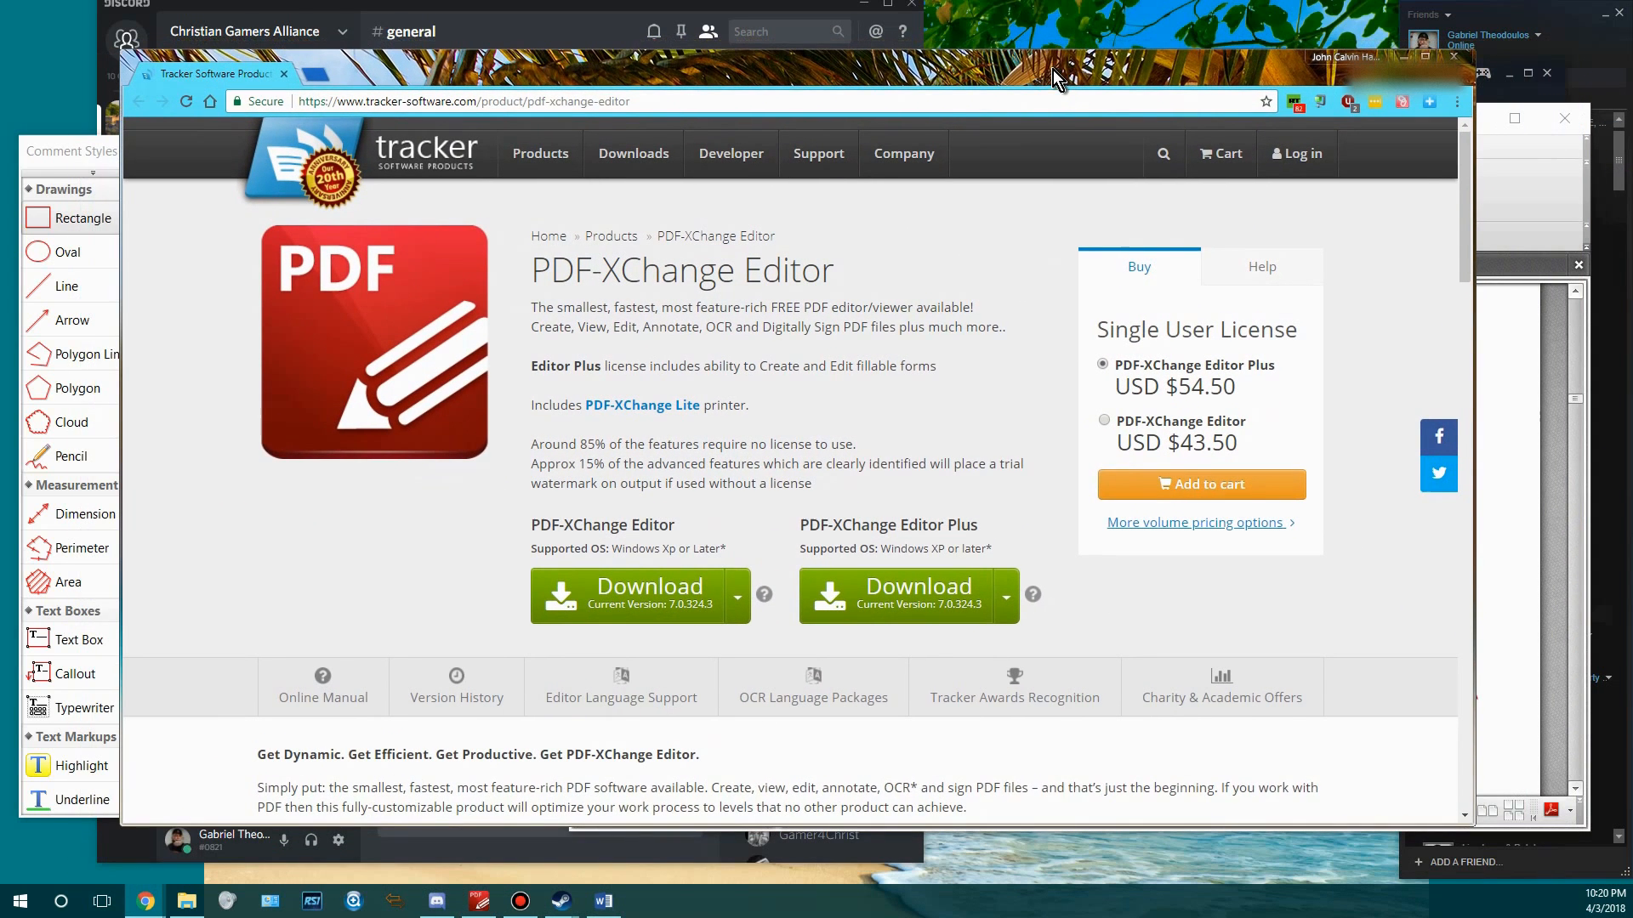
{"action": "mouse_move", "coordinate": [516, 256]}
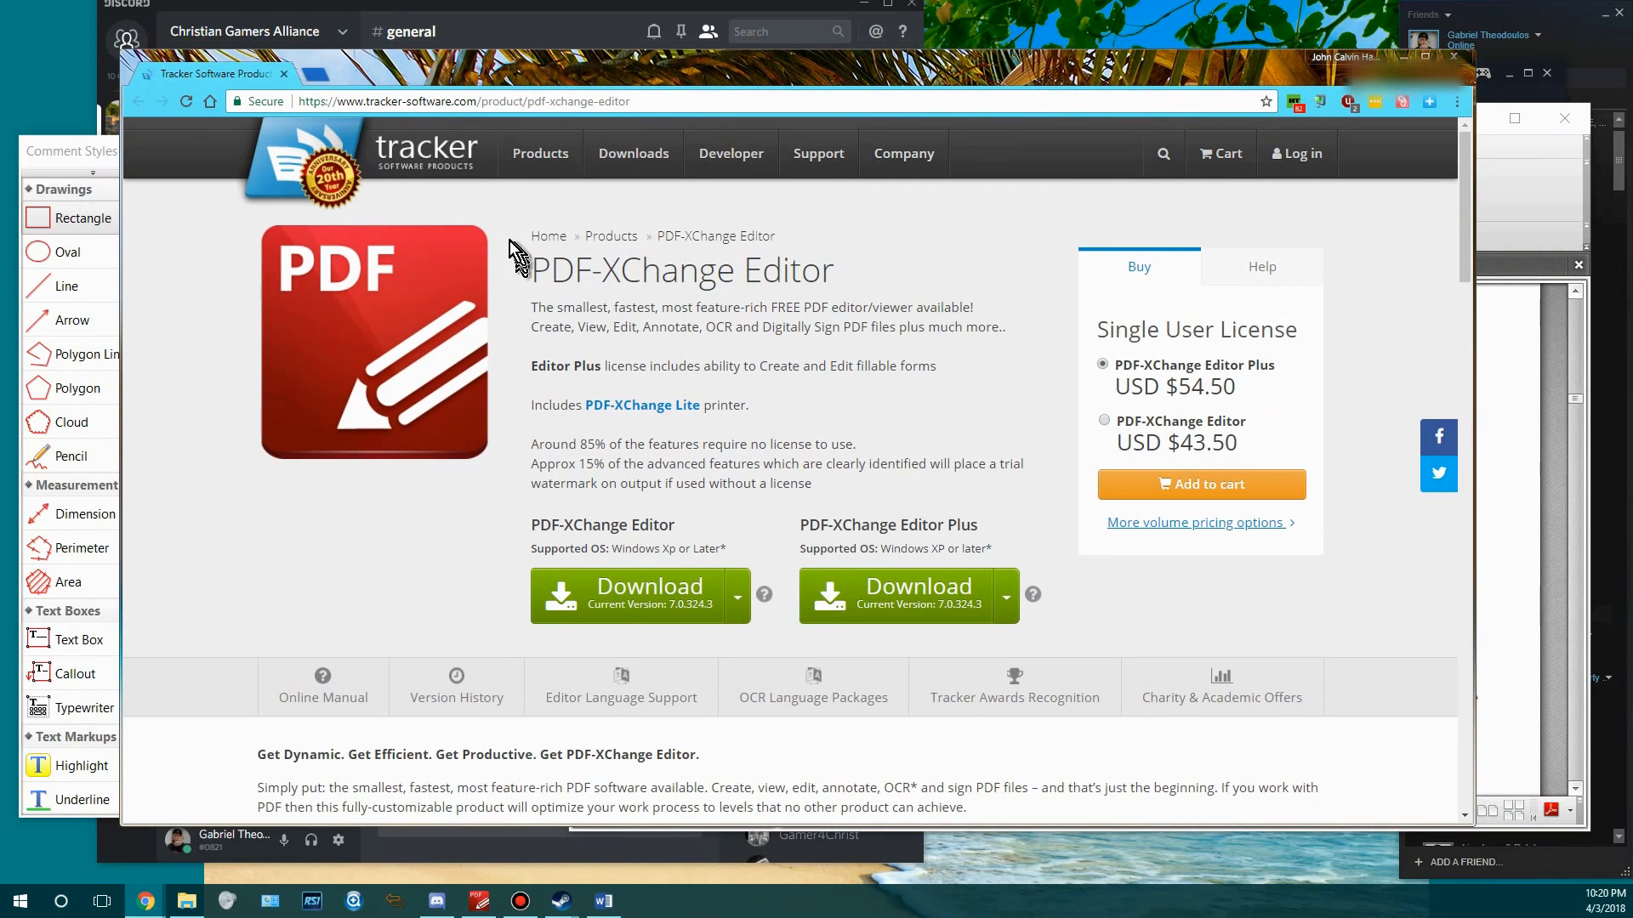
{"action": "mouse_move", "coordinate": [525, 252]}
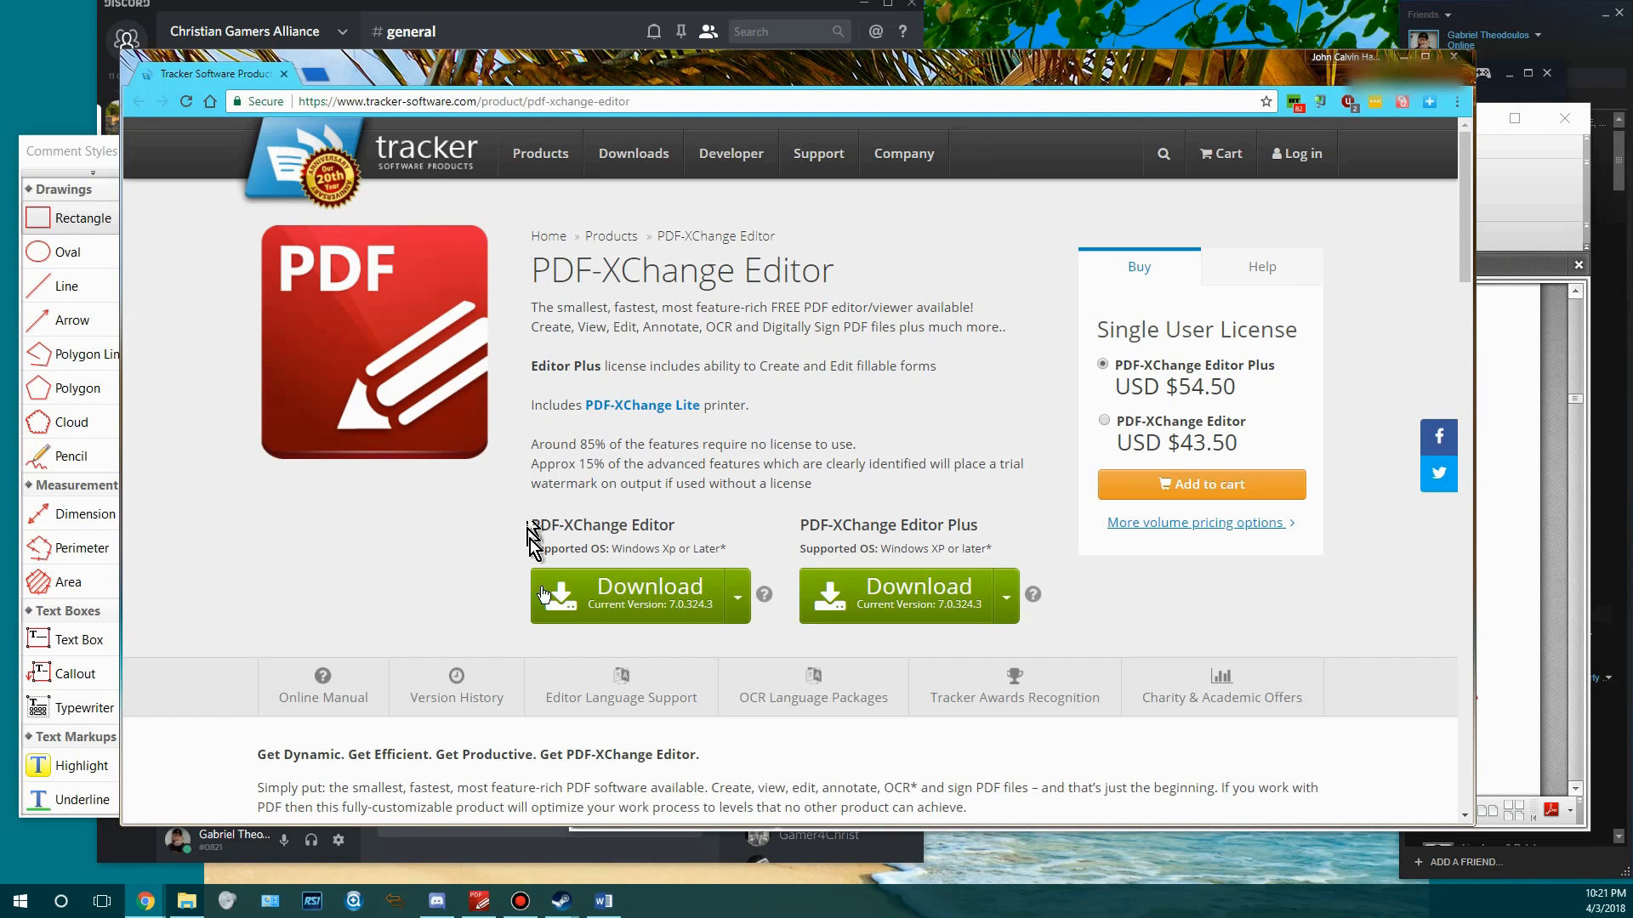
{"action": "mouse_move", "coordinate": [578, 640]}
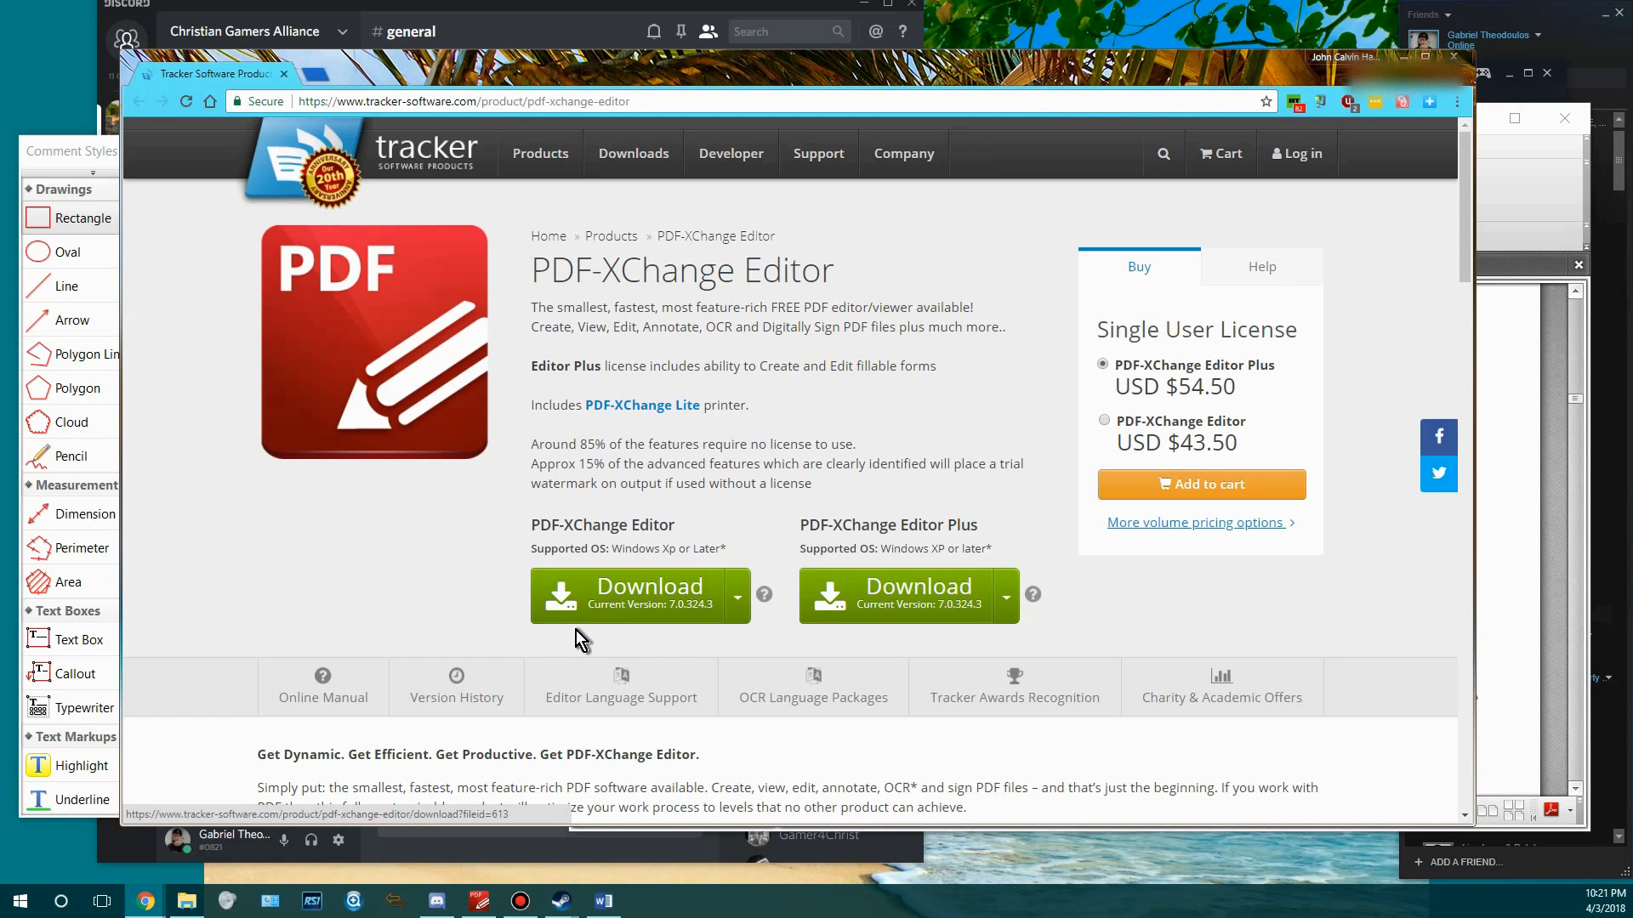
{"action": "mouse_move", "coordinate": [620, 607]}
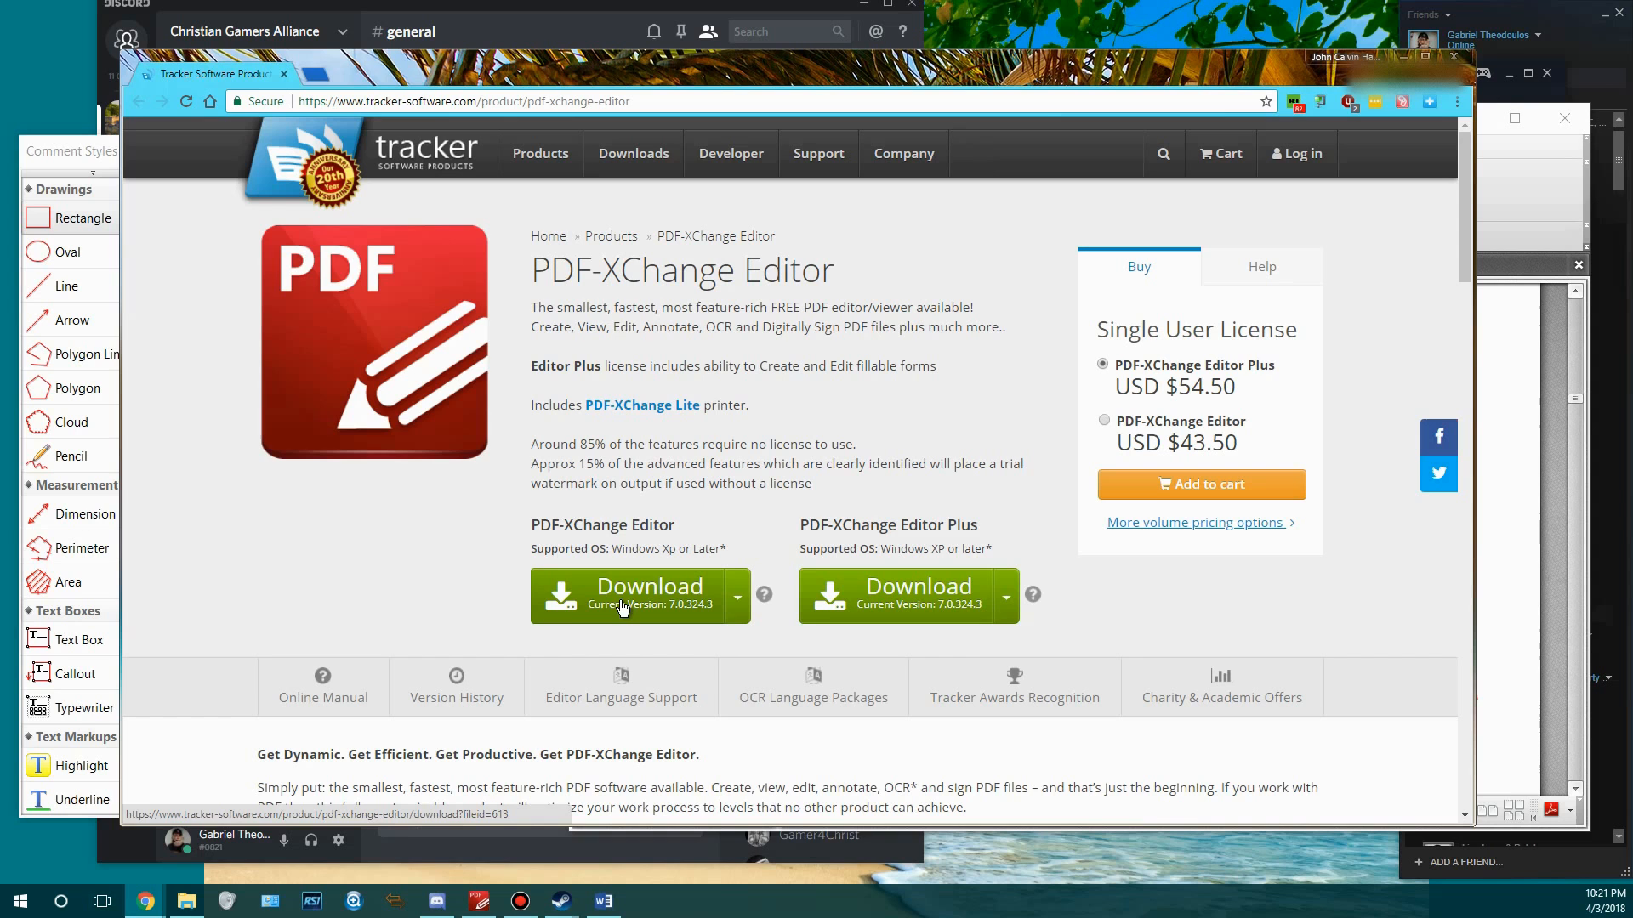
{"action": "mouse_move", "coordinate": [346, 609]}
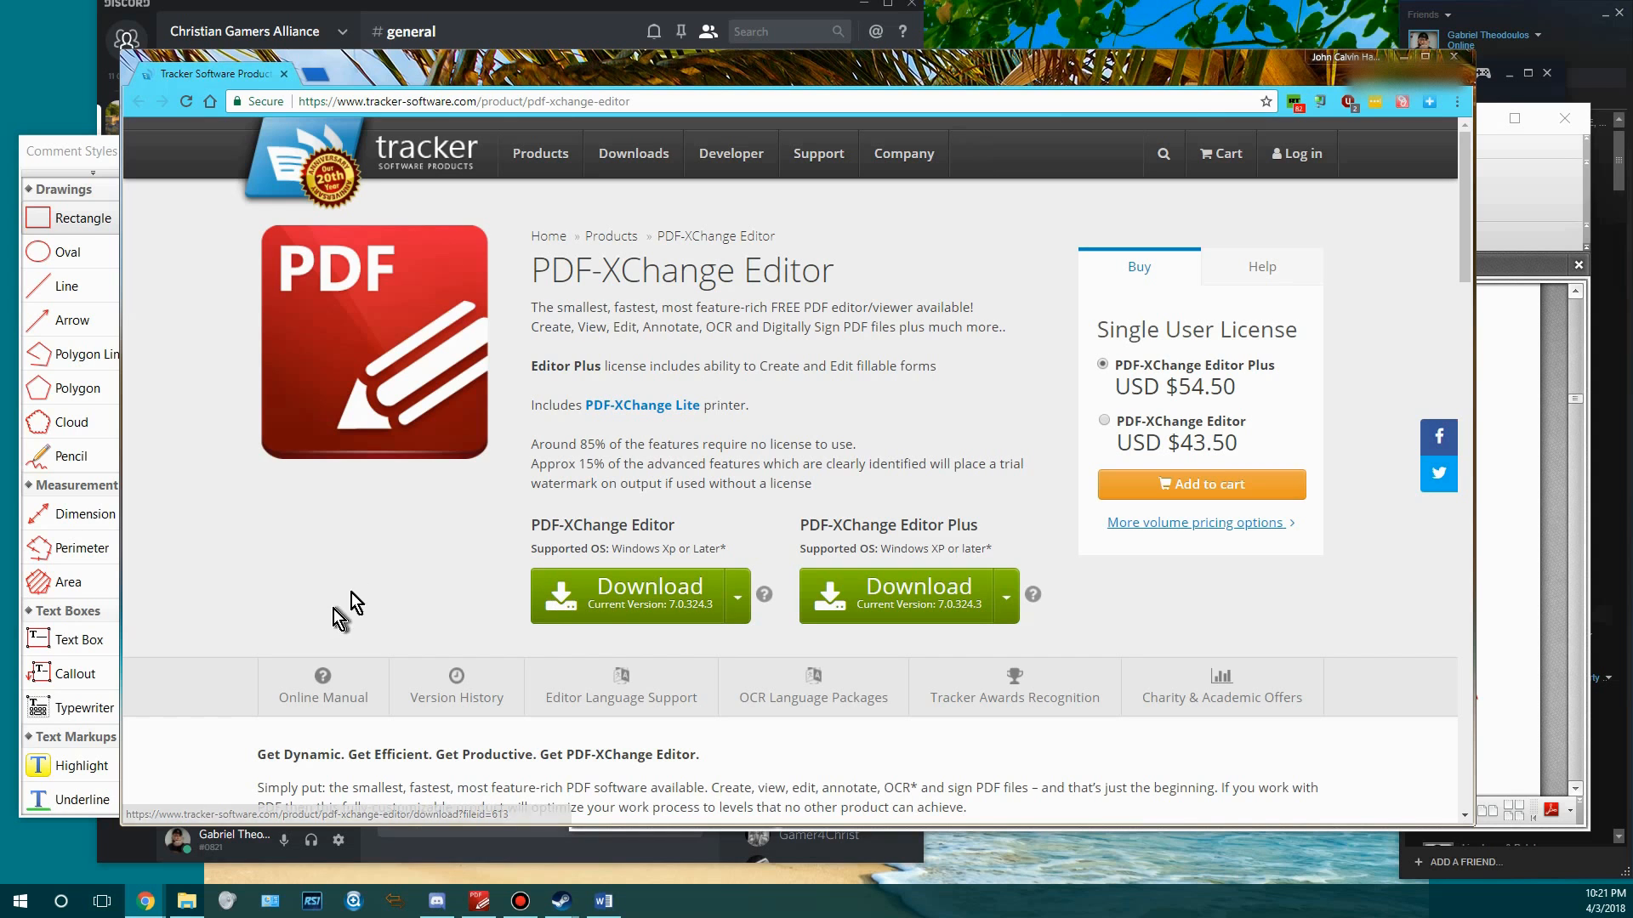